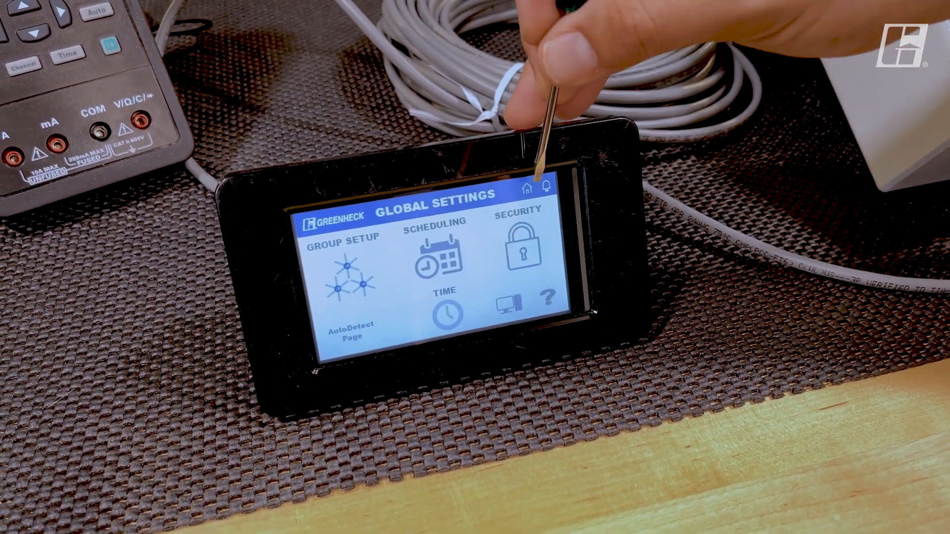
Step: Navigate from Global Settings to the Fan Settings page for Fan 1
{"action": "left_click", "coordinate": [527, 188]}
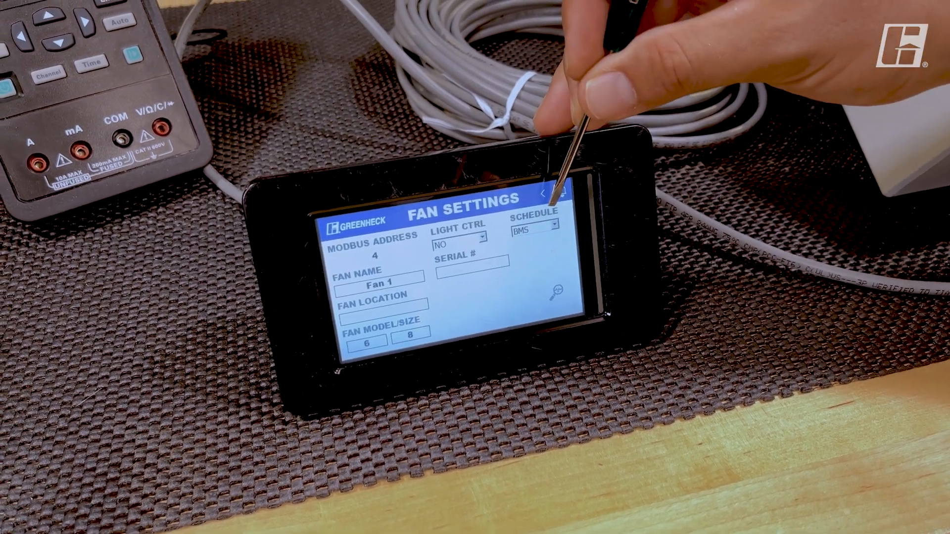
Step: Set Fan 1's Group to NONE so its schedule and group both read NONE
{"action": "left_click", "coordinate": [535, 224]}
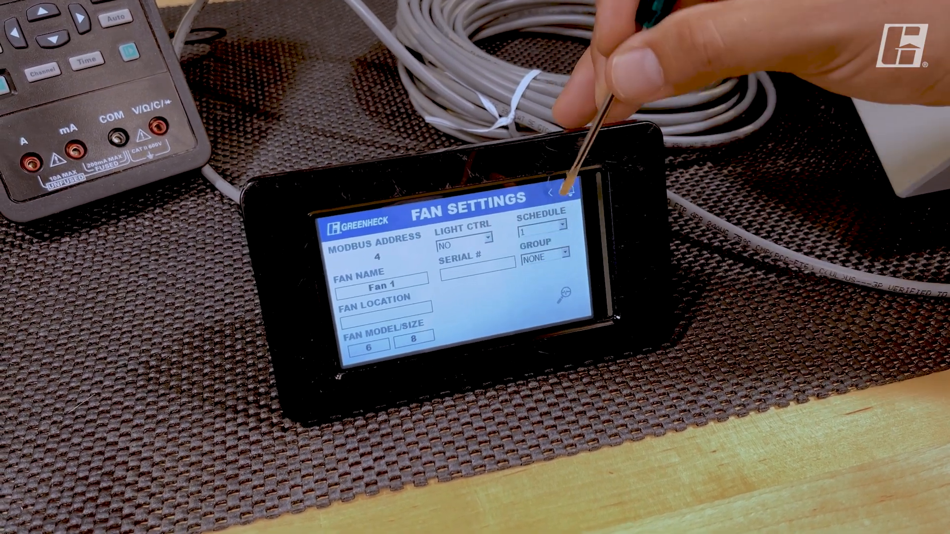
{"action": "left_click", "coordinate": [543, 254]}
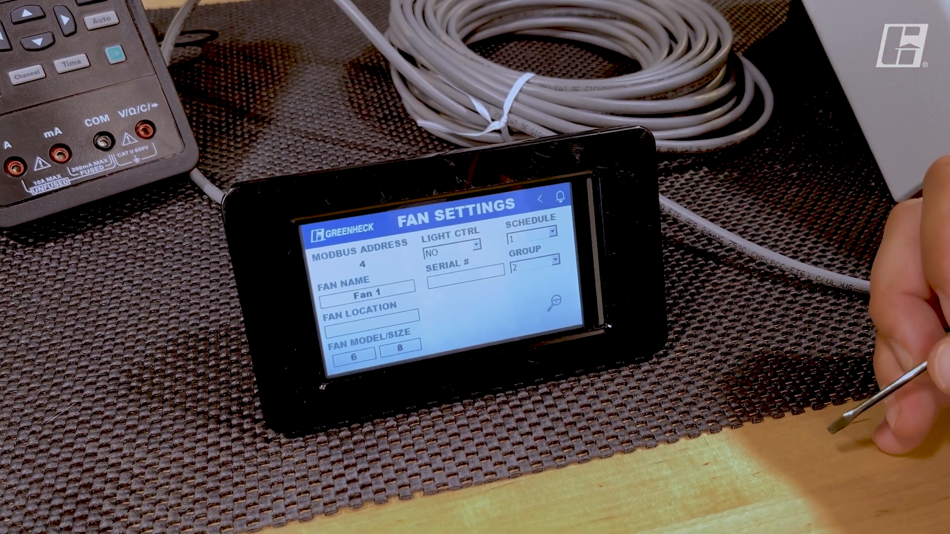
{"action": "left_click", "coordinate": [551, 232]}
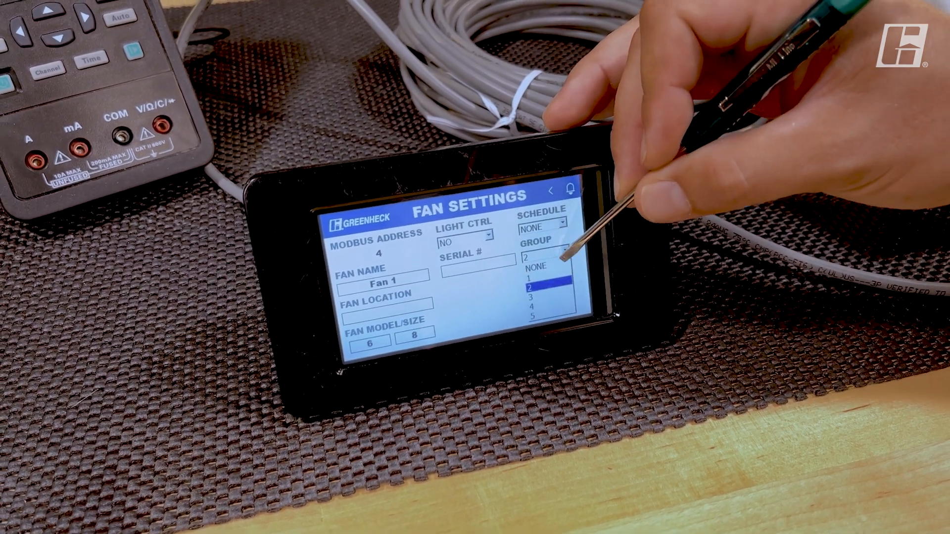
{"action": "left_click", "coordinate": [548, 265]}
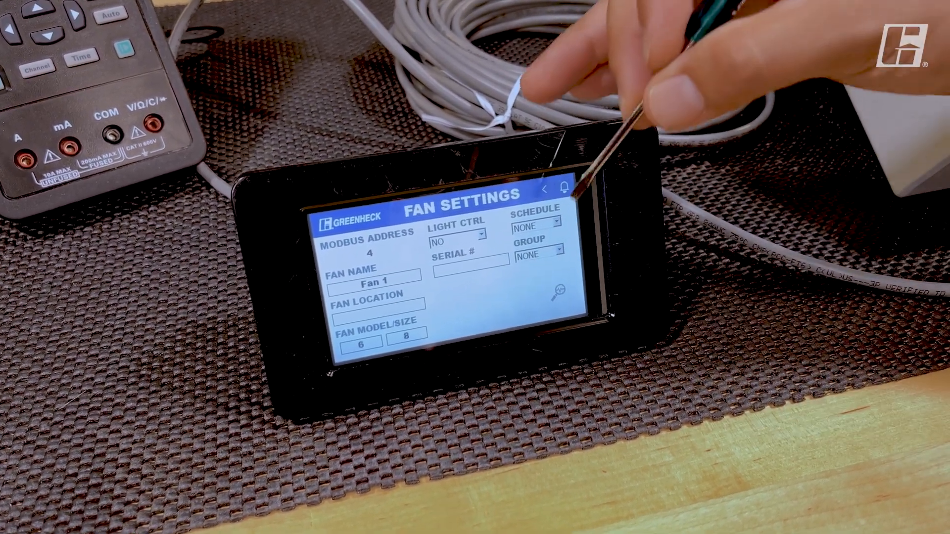